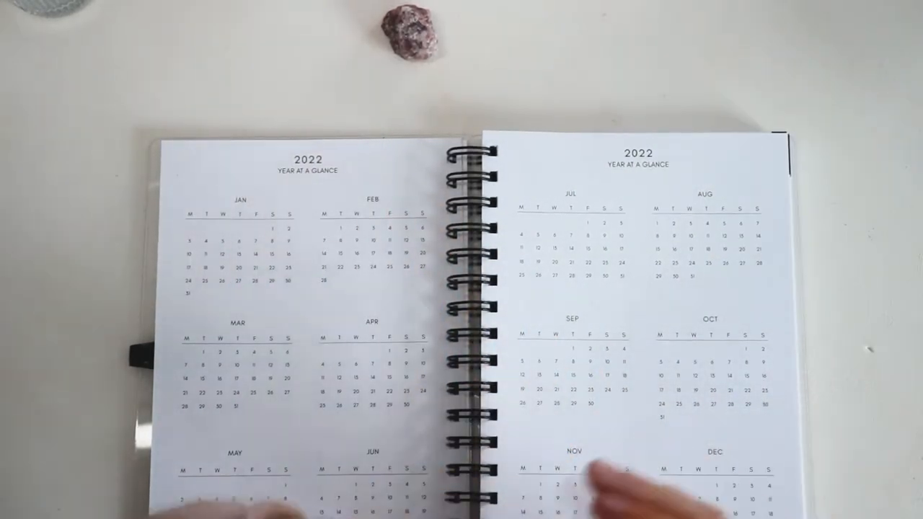
pyautogui.moveTo(613, 346)
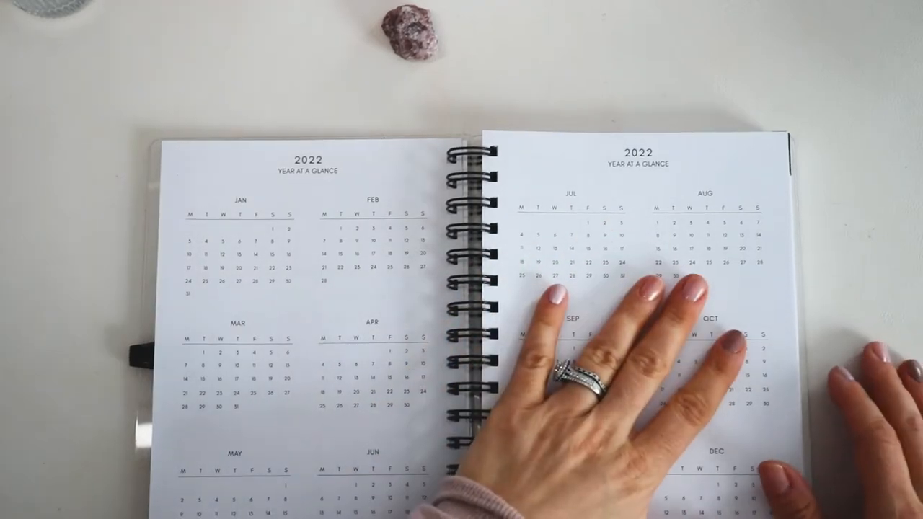